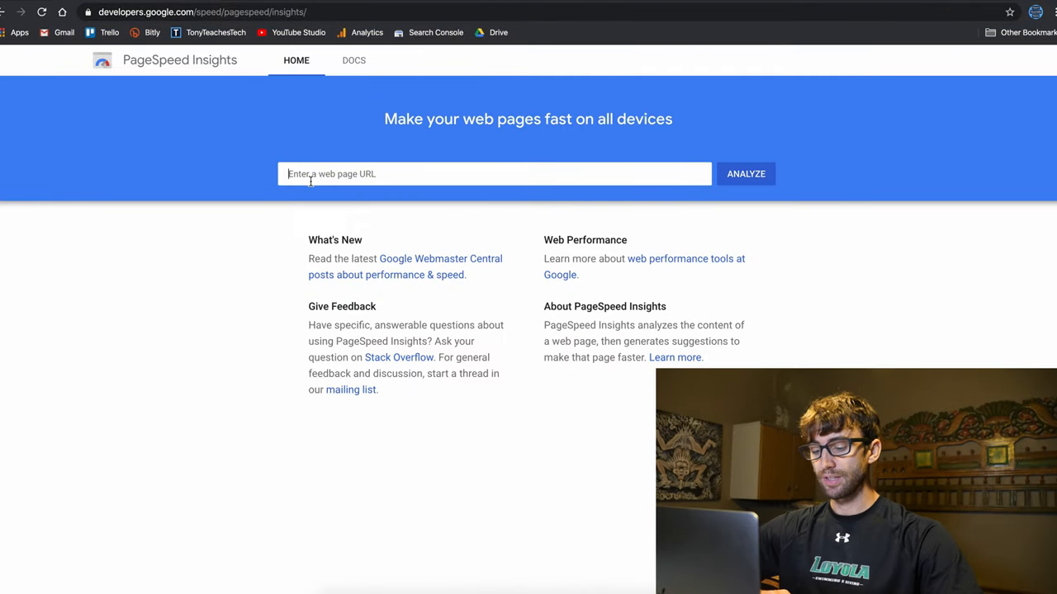
Run the PageSpeed analysis of tonytravels.com and scroll down to the Opportunities list.
left_click(747, 174)
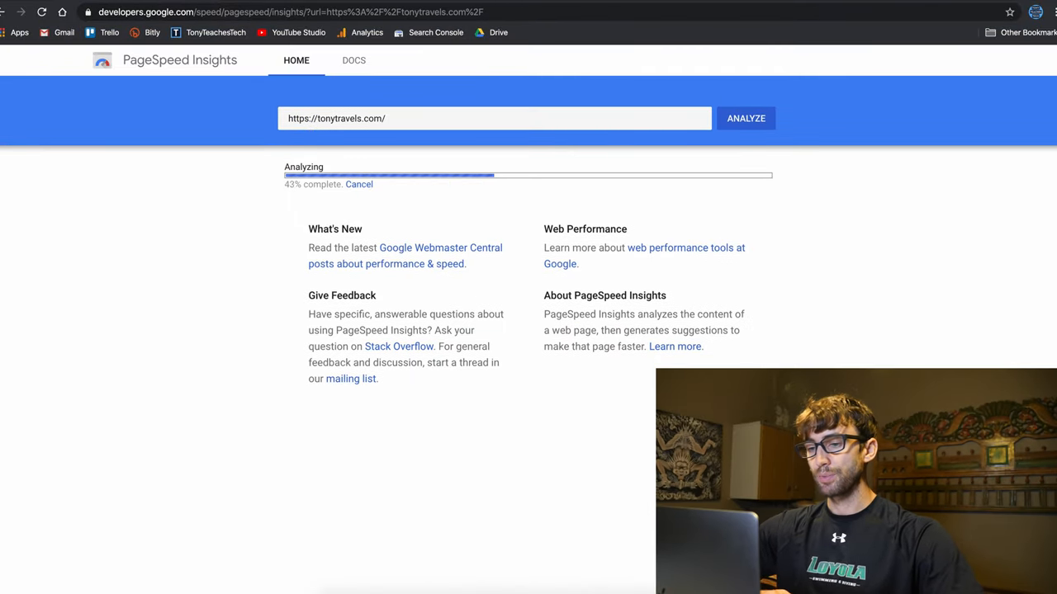
mouse_move(330, 145)
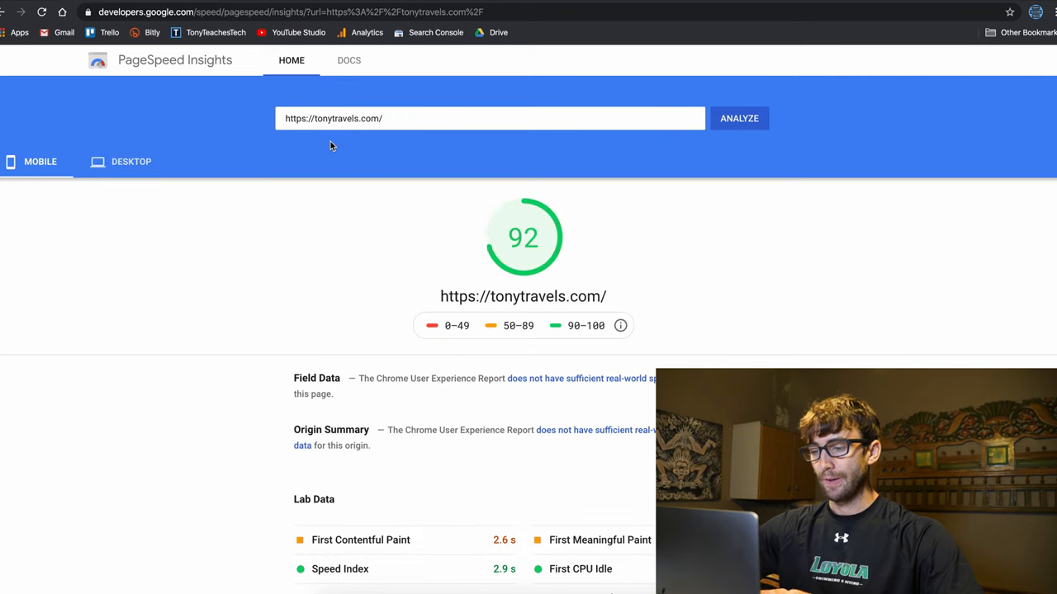
scroll("down", 3)
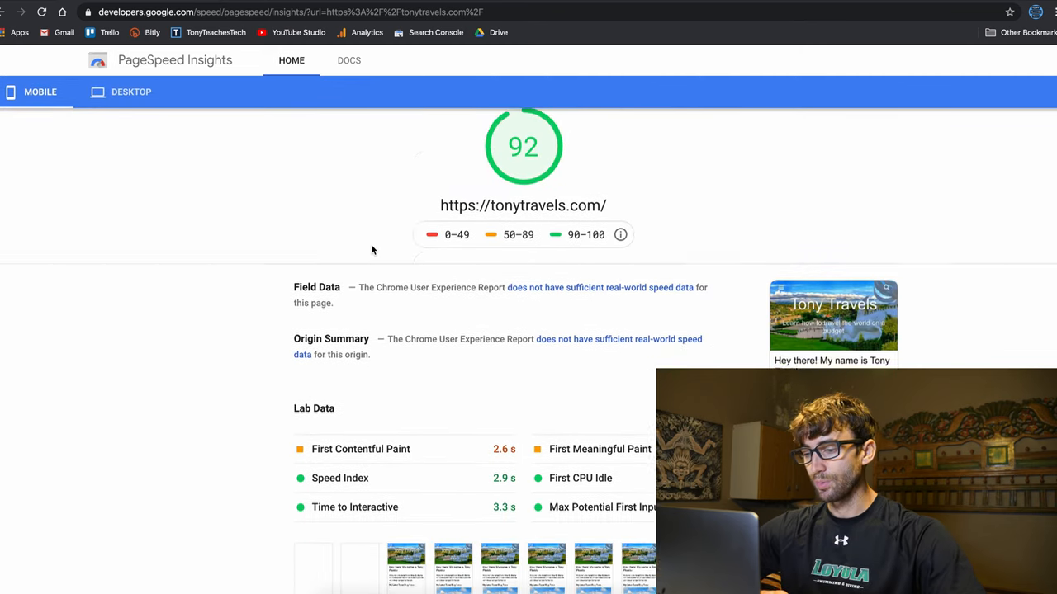
scroll("down", 3)
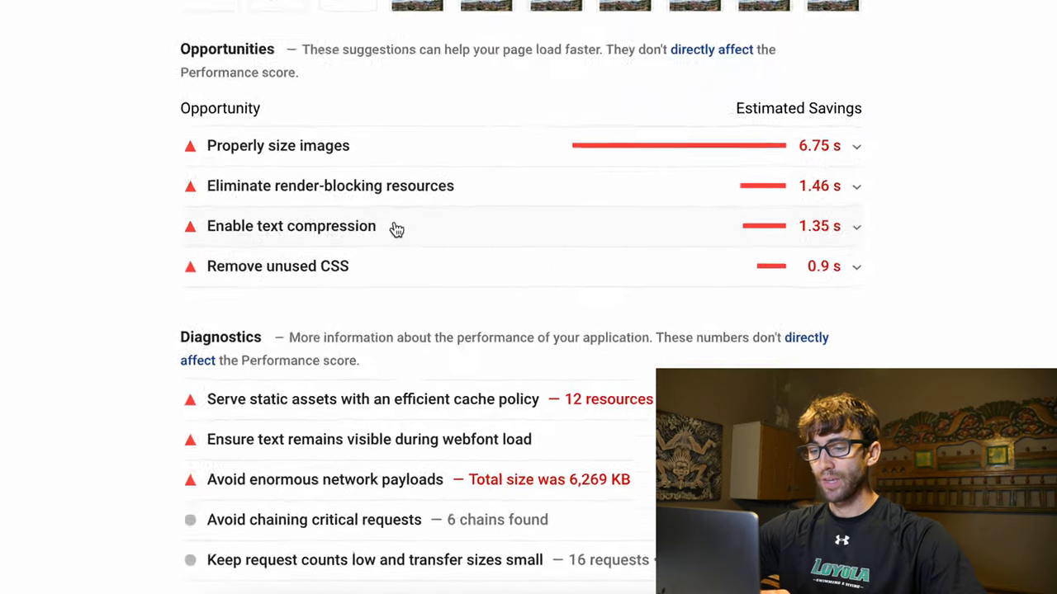
scroll("down", 3)
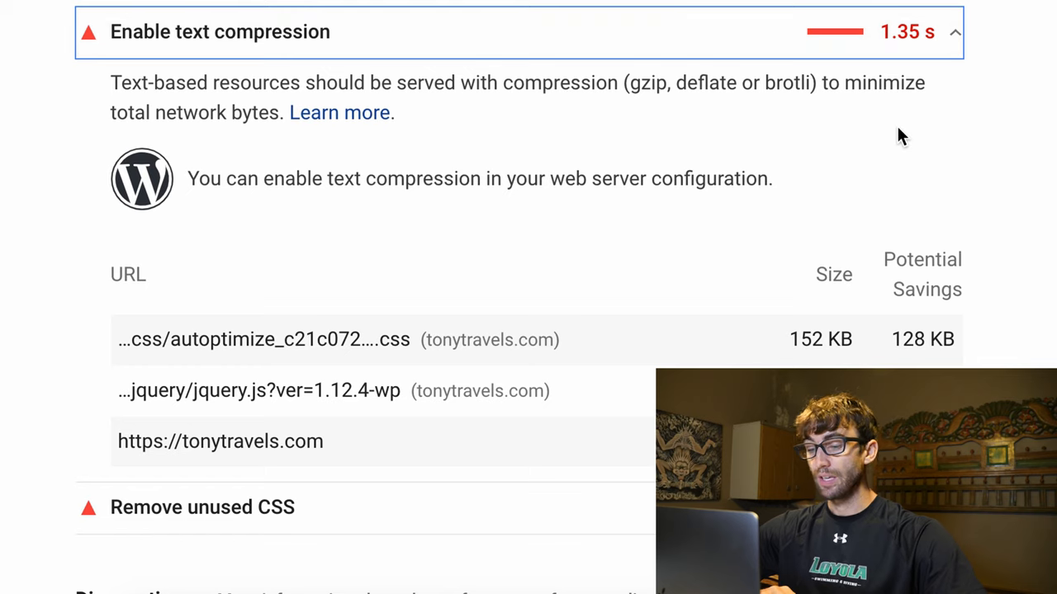
scroll("down", 3)
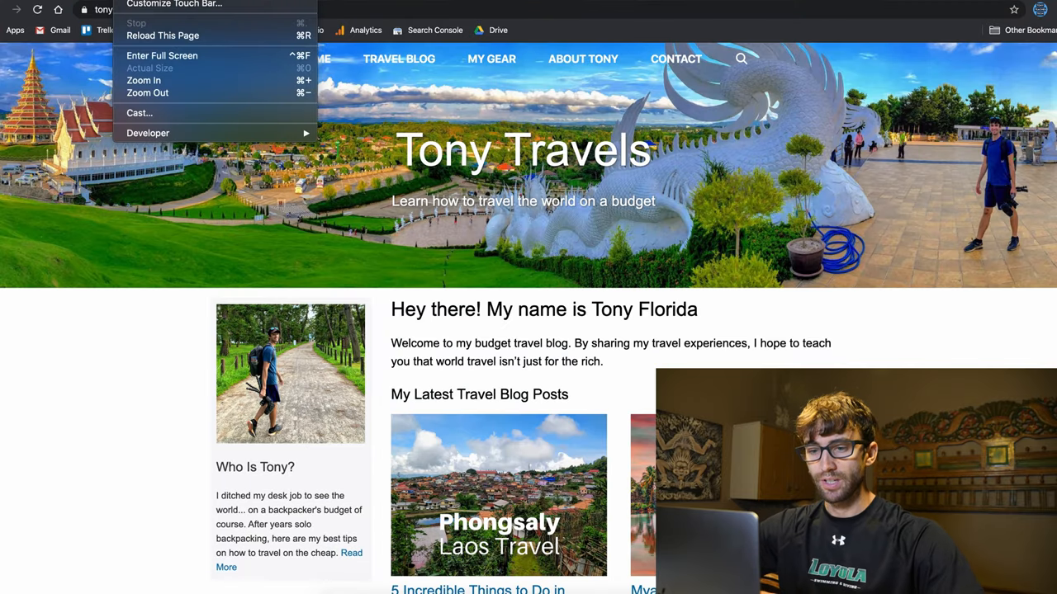
mouse_move(182, 133)
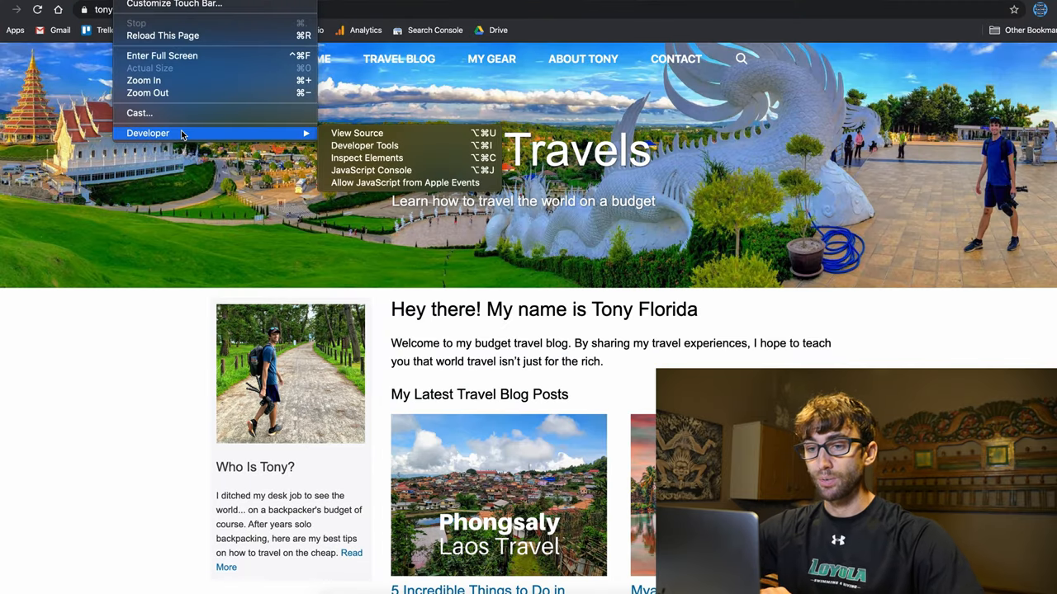
mouse_move(363, 146)
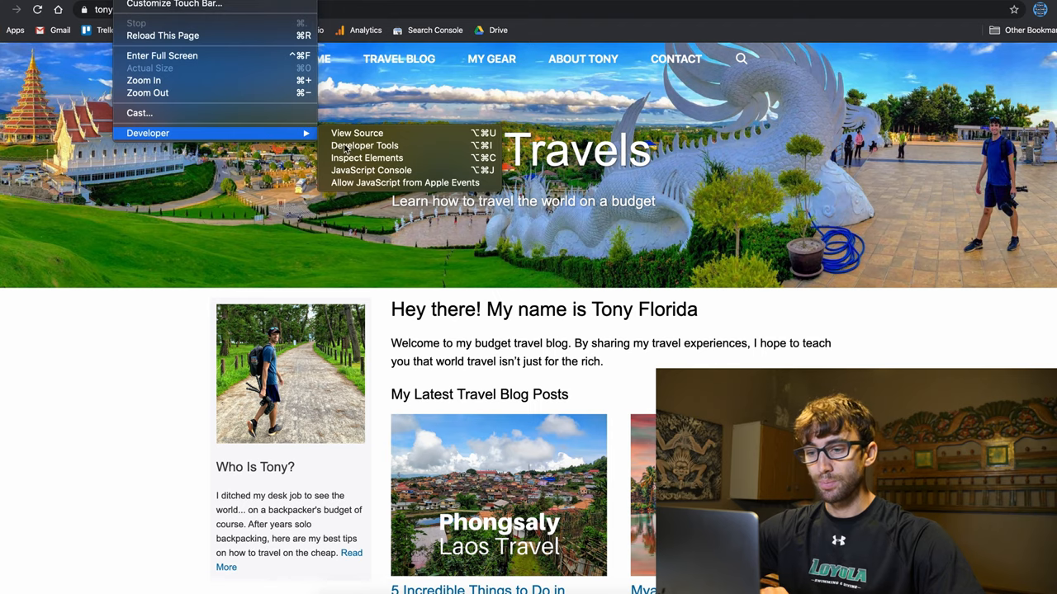
Show the Network panel's recorded requests and view the jquery.js response headers.
left_click(365, 146)
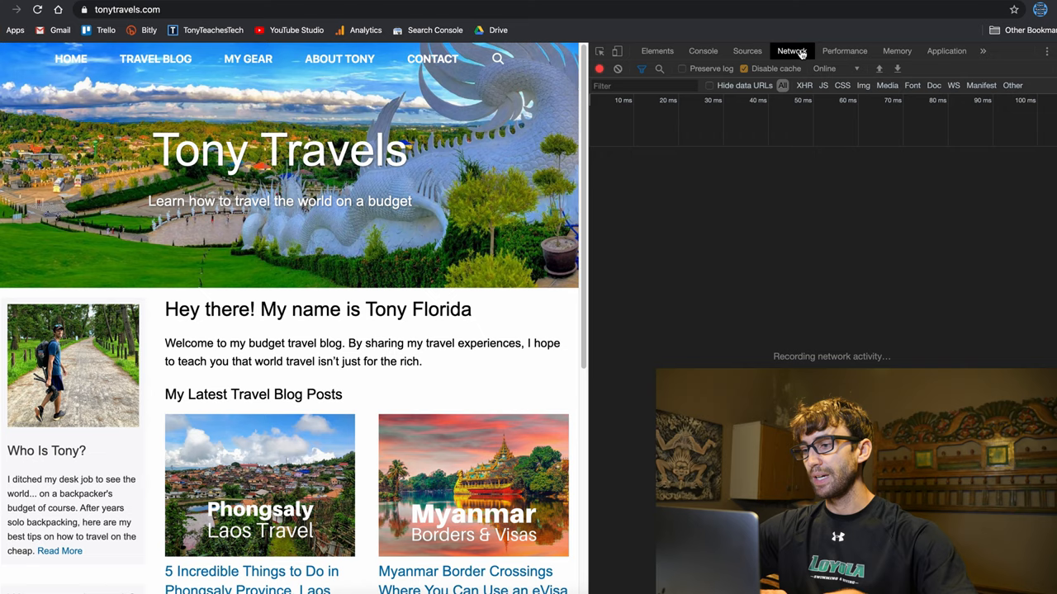
left_click(37, 11)
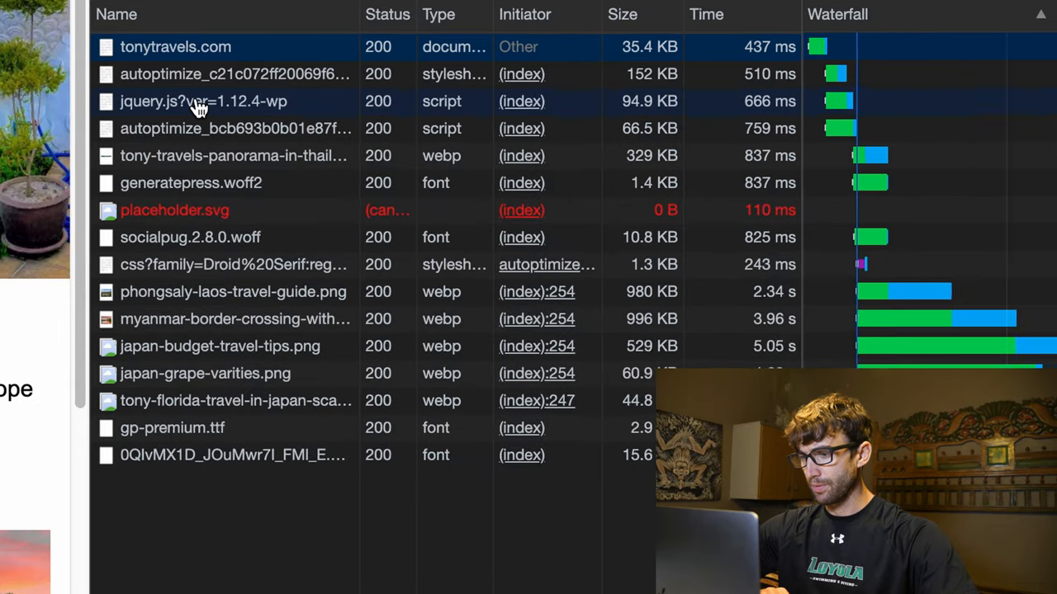
left_click(203, 100)
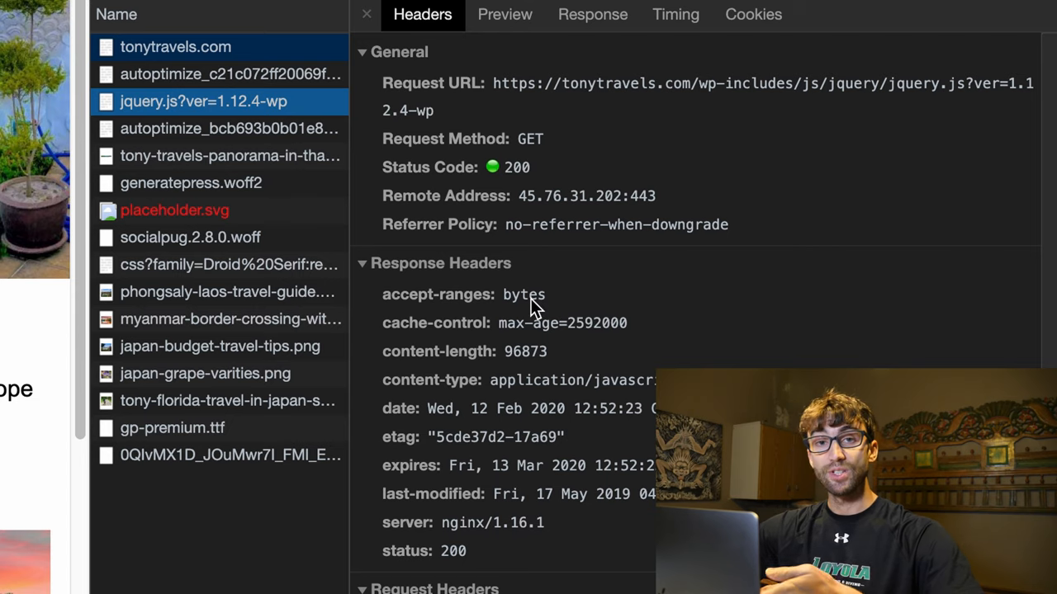
mouse_move(454, 309)
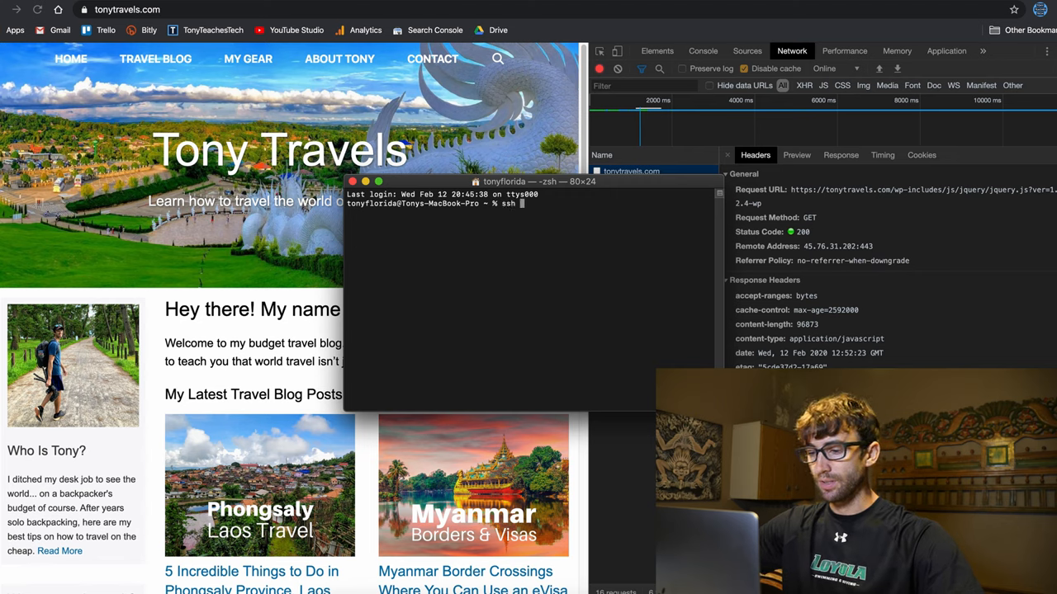
type("root@t")
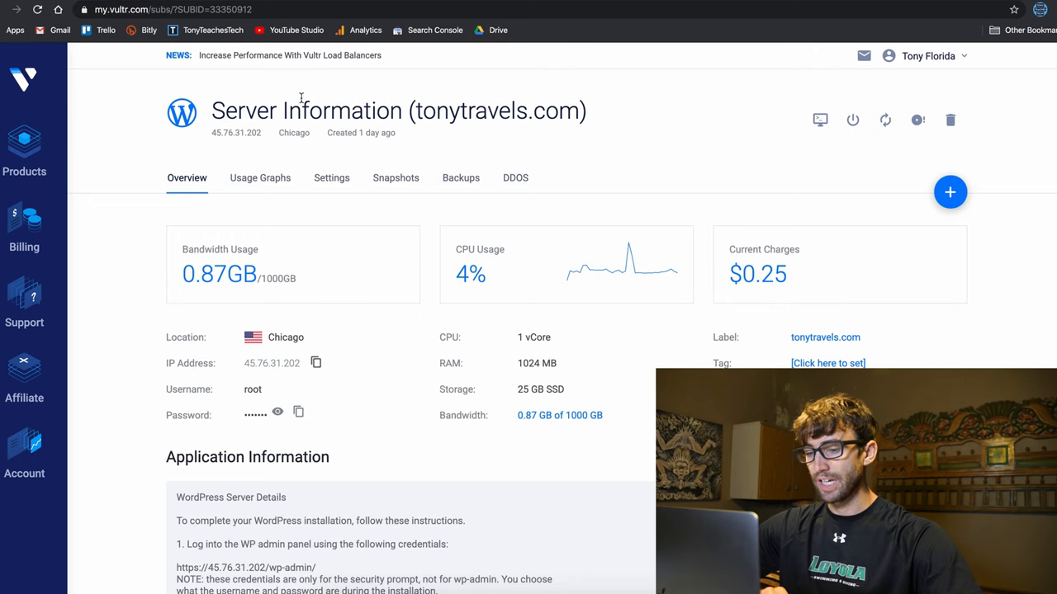
mouse_move(301, 413)
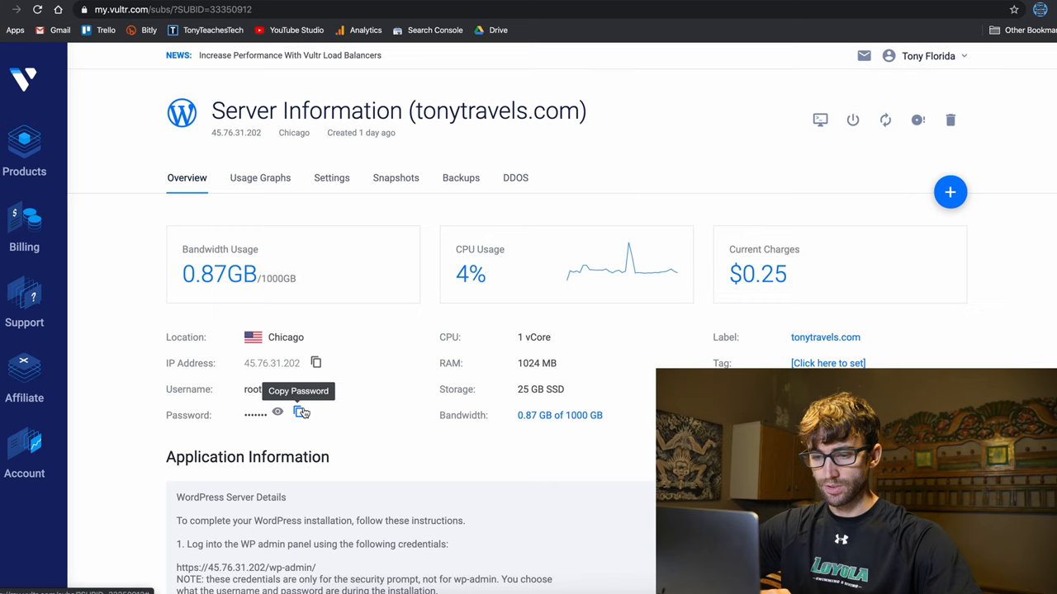
mouse_move(423, 402)
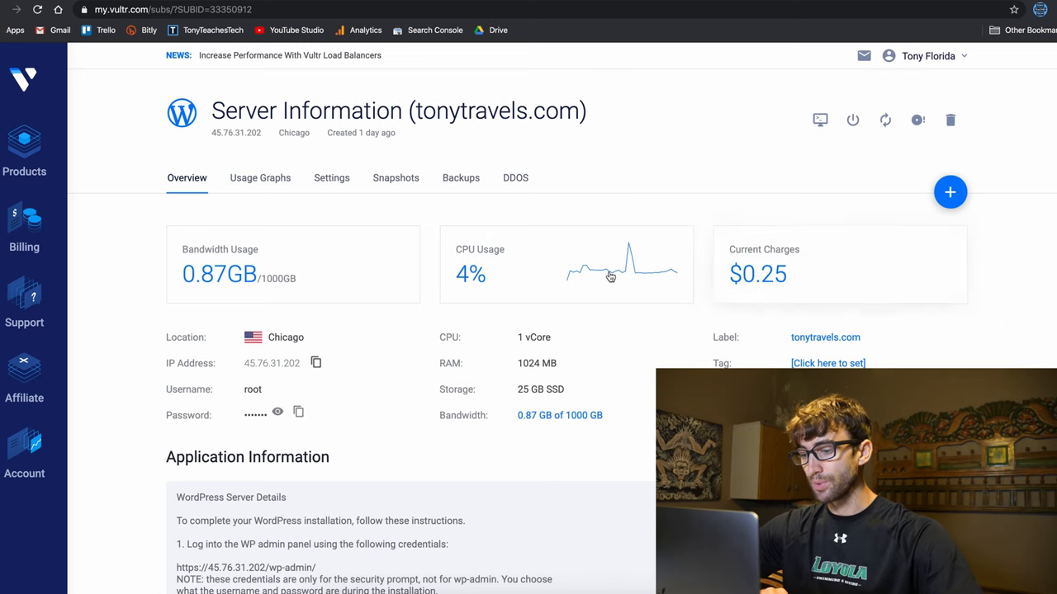
mouse_move(586, 568)
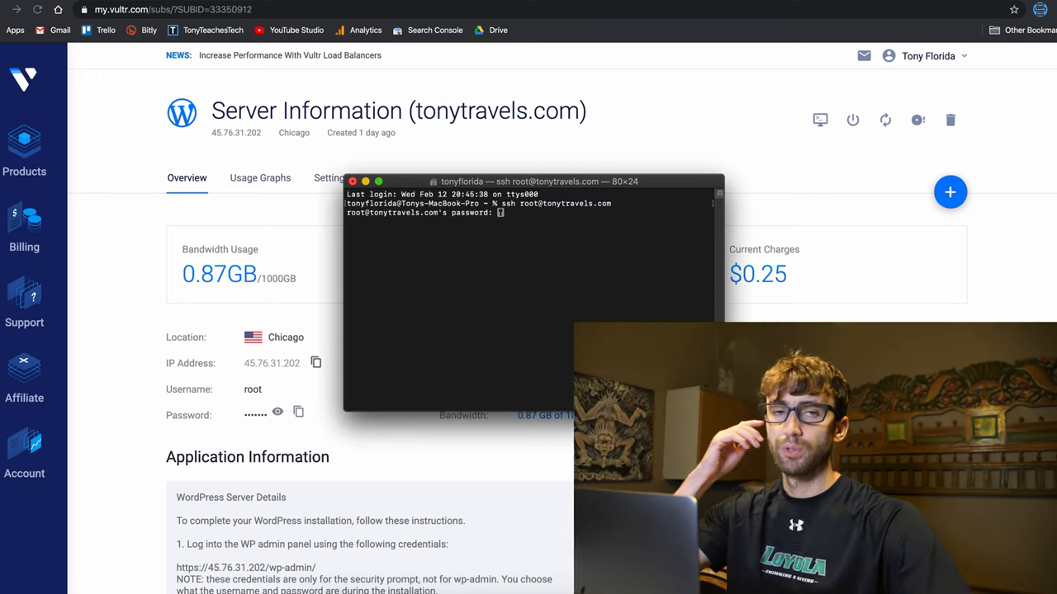
Log in with the pasted root password, move to /etc/nginx/ and list its files.
right_click(514, 277)
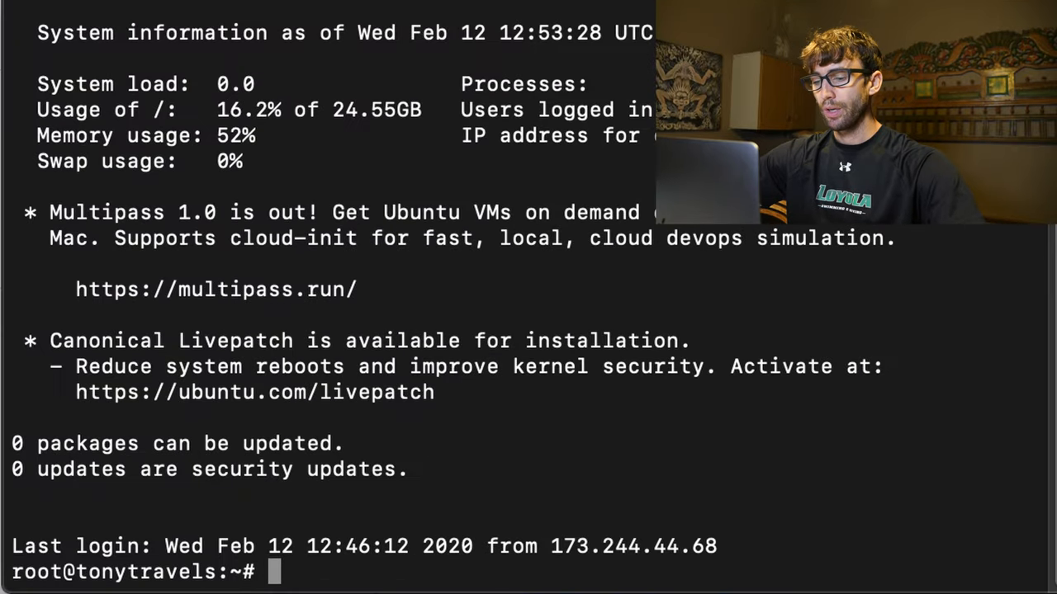
type("cd /etc/nginx/")
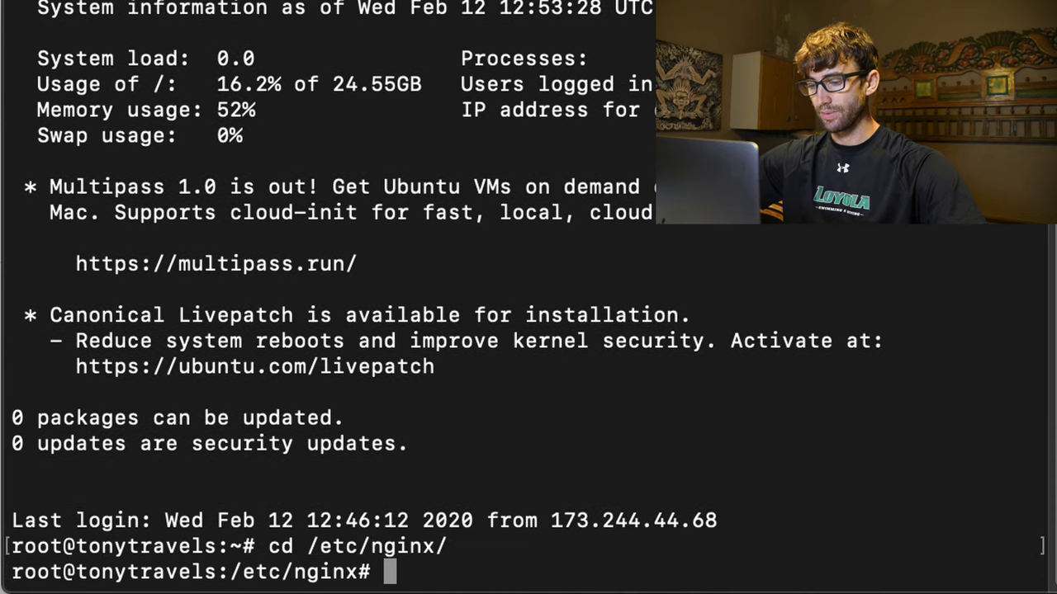
type("ls")
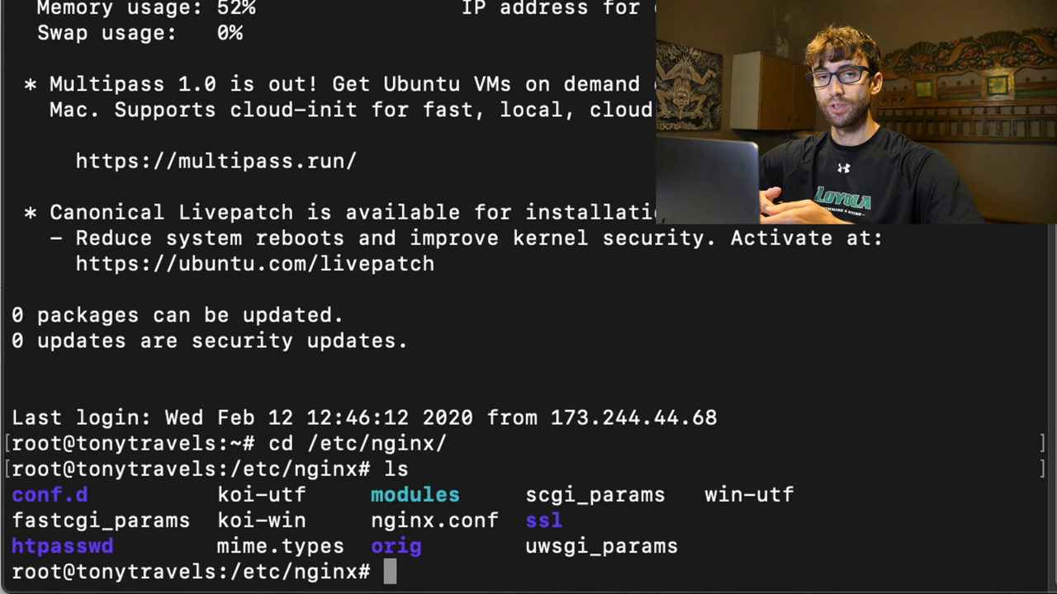
mouse_move(535, 278)
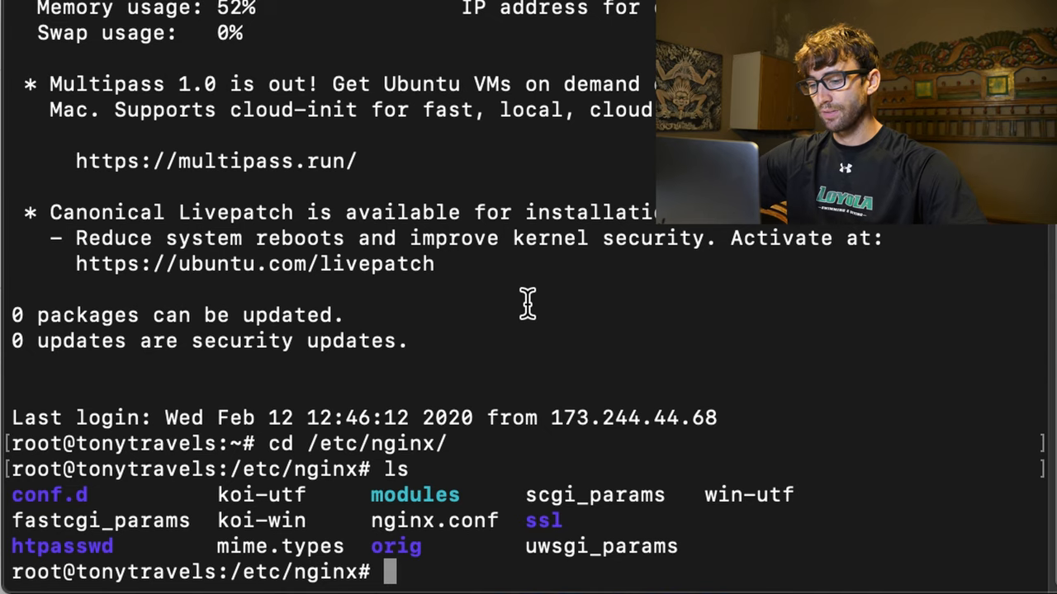
type("vim")
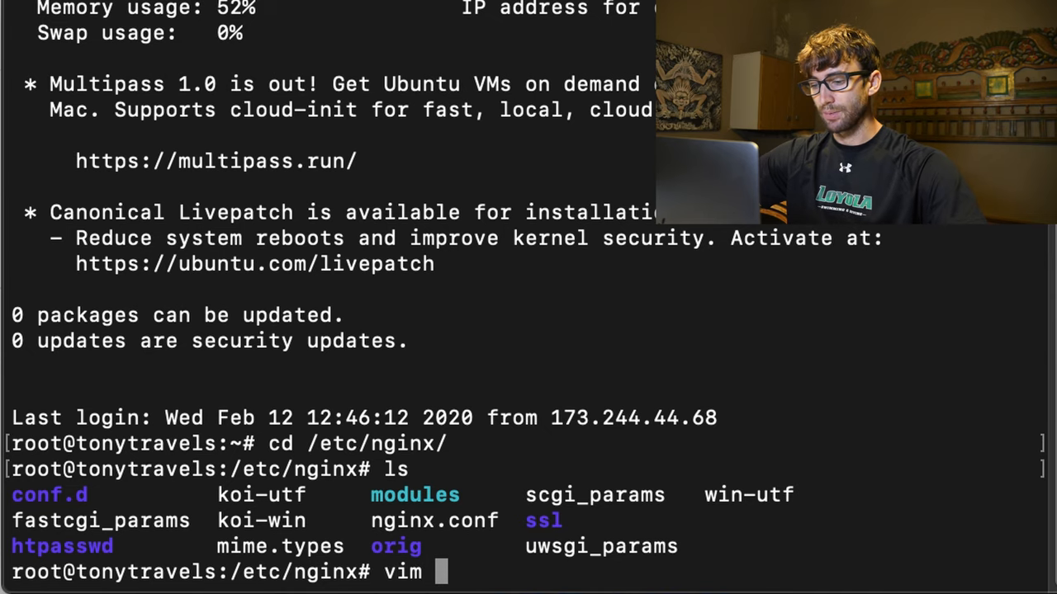
Edit nginx.conf in vim, adding gzip on, gzip_disable, gzip_vary and gzip_types lines, and save with :wq.
type("nginx.conf")
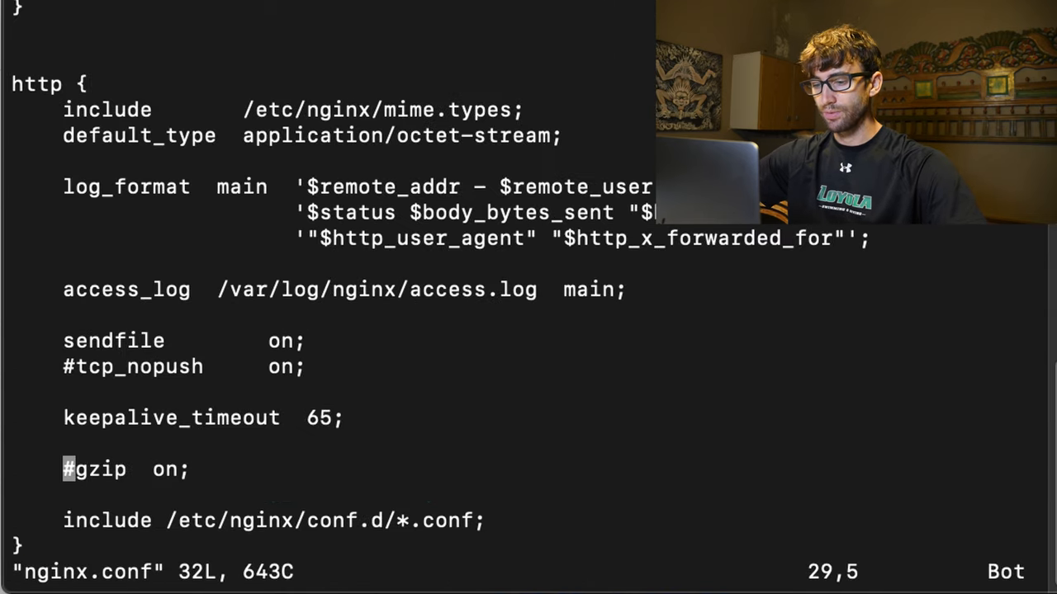
mouse_move(522, 301)
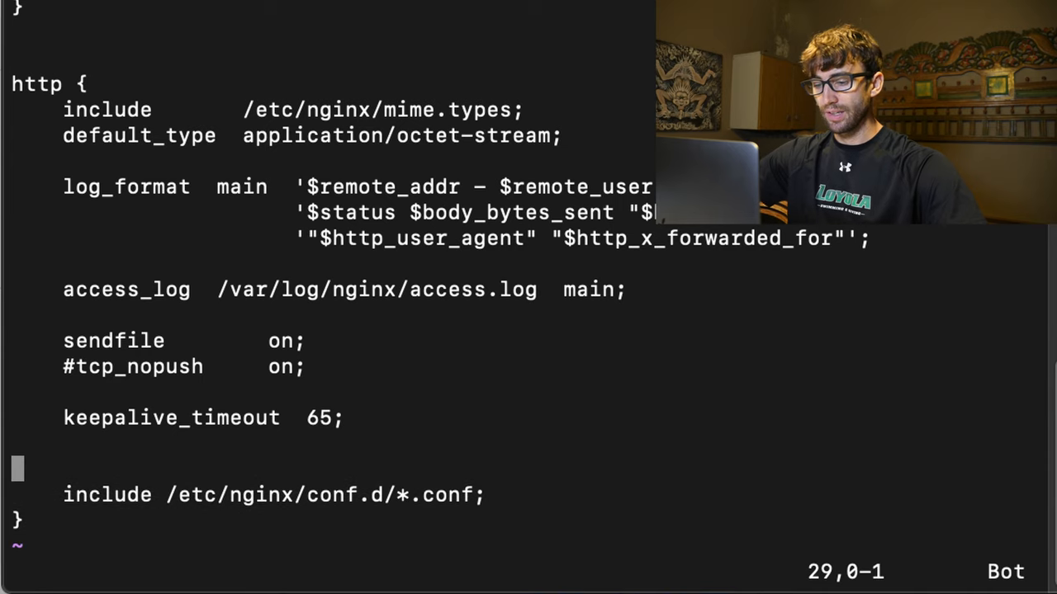
key("i")
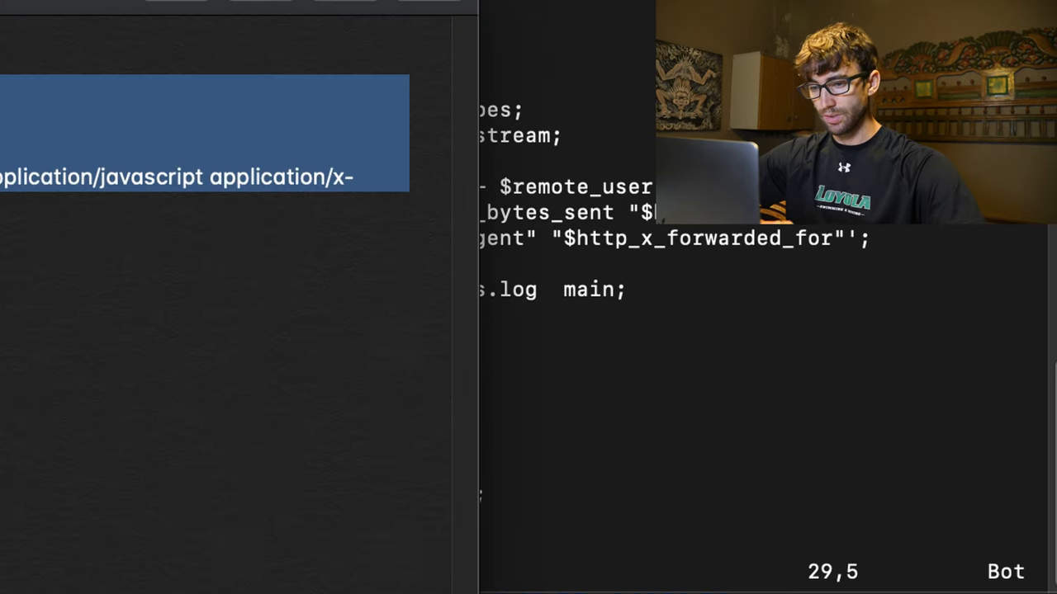
key("i")
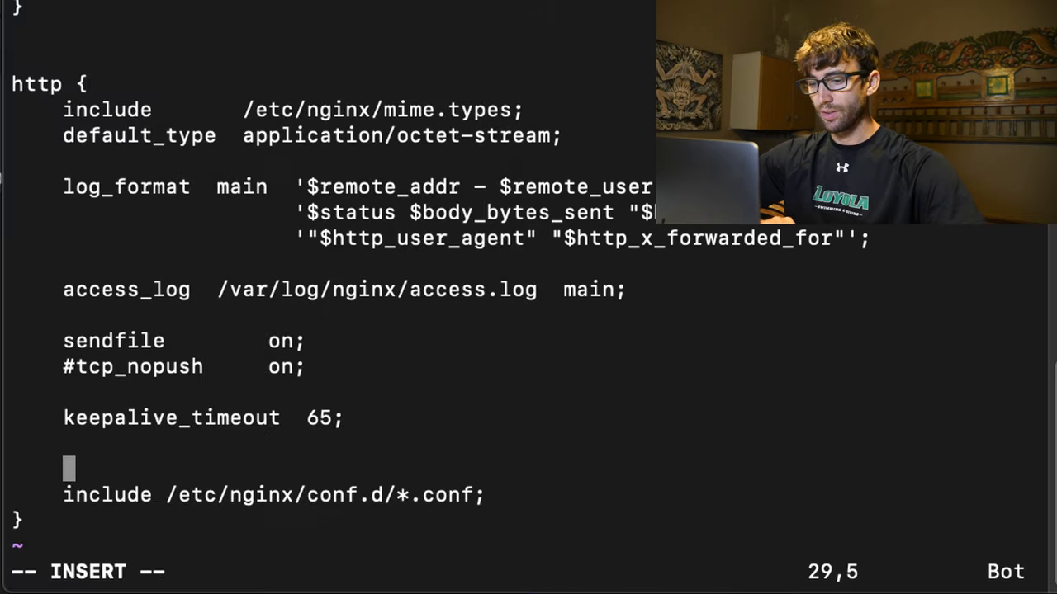
mouse_move(731, 411)
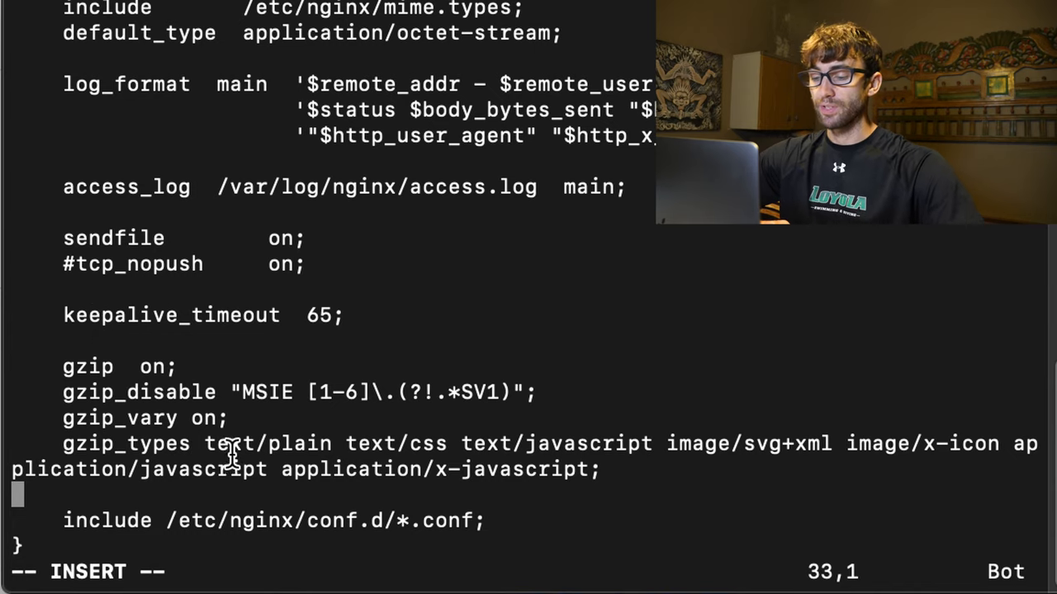
double_click(248, 443)
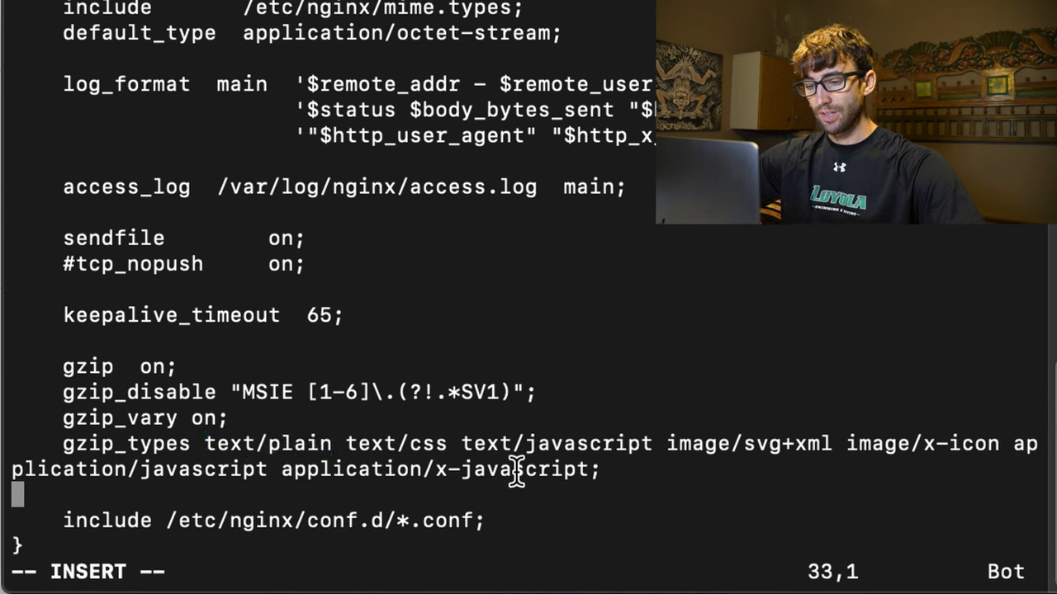
key("Escape")
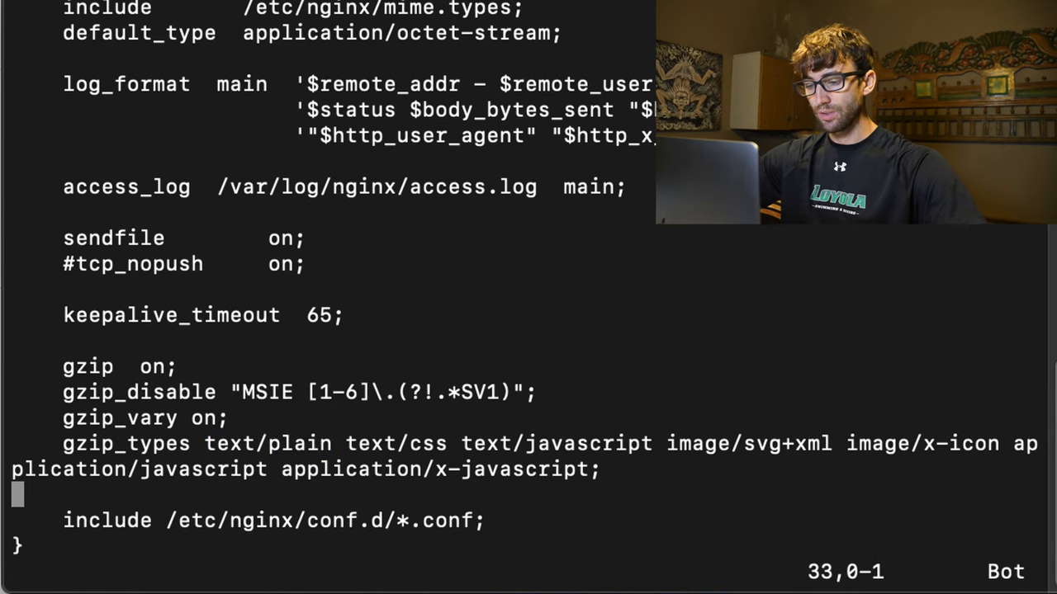
type(":wq")
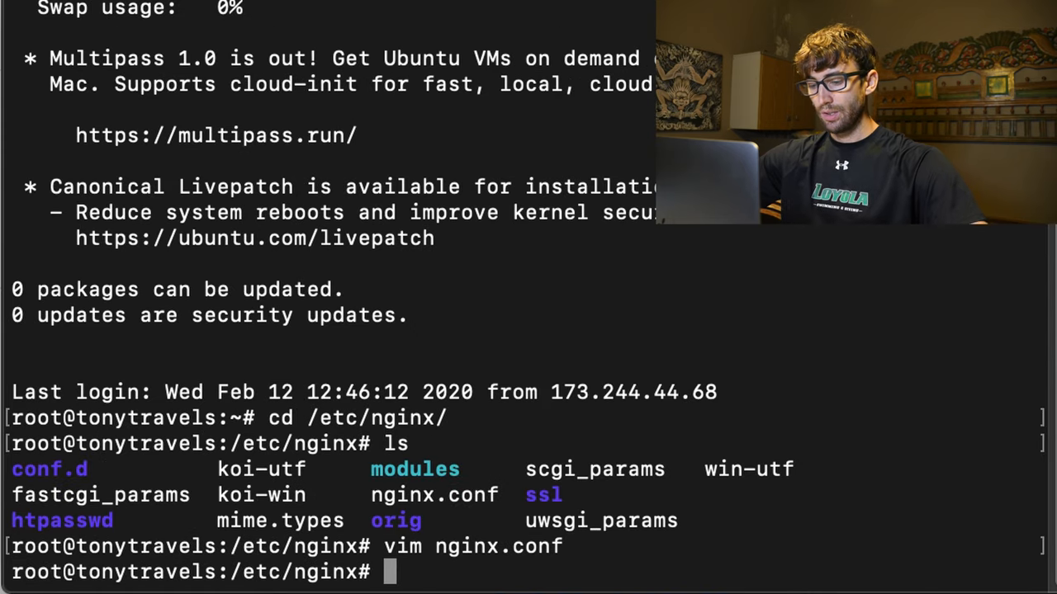
Recall sudo systemctl restart nginx from history and run it.
key("Ctrl+r")
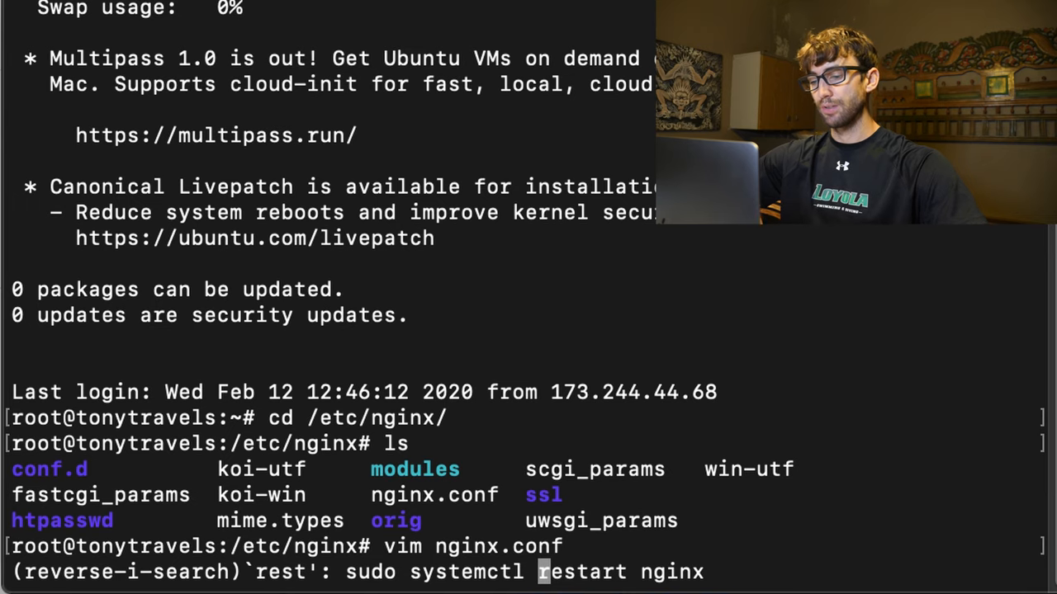
key("Enter")
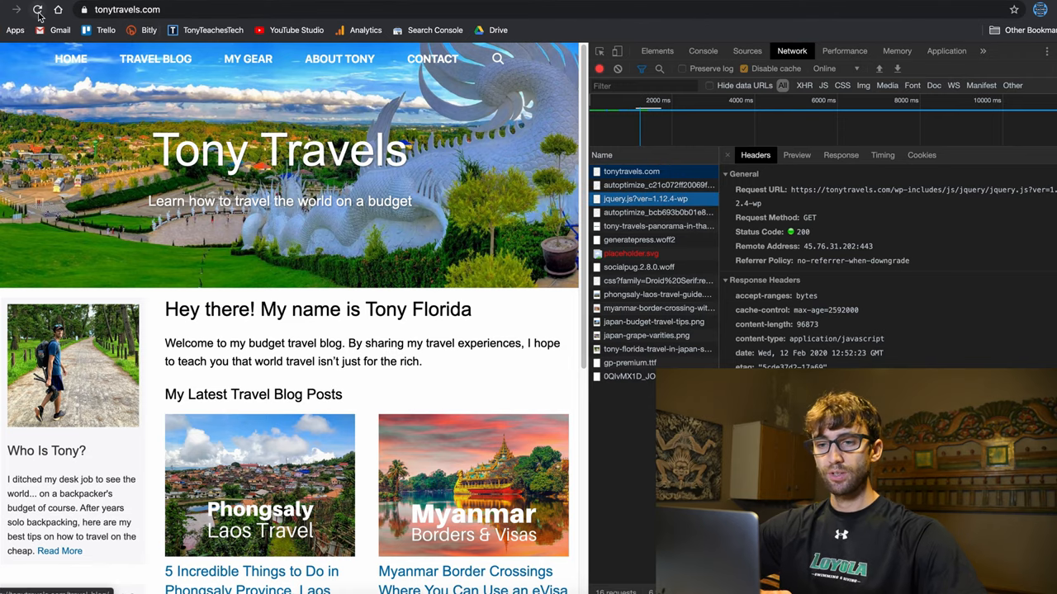
mouse_move(38, 13)
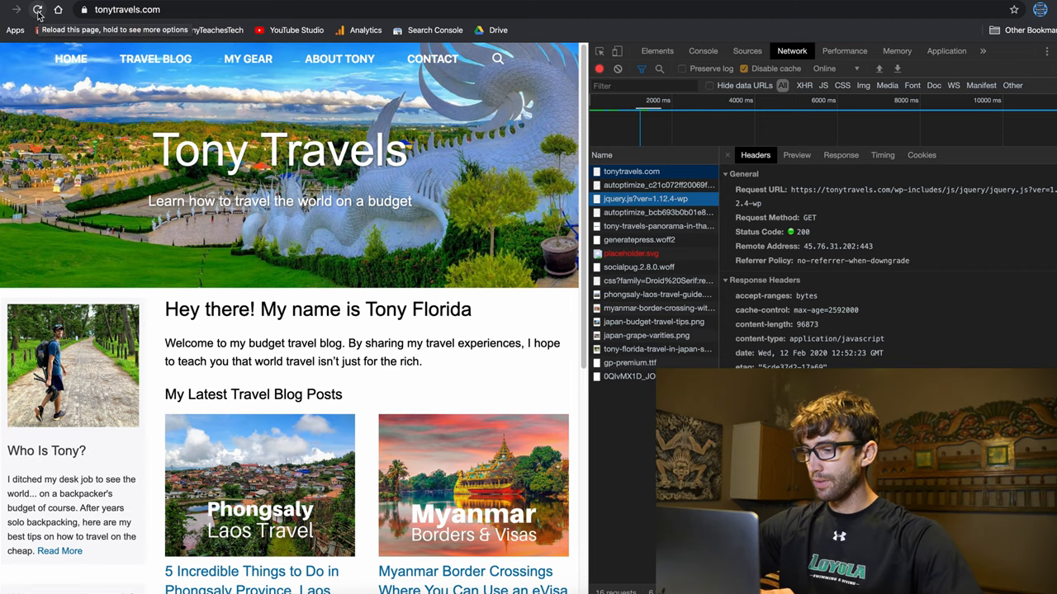
Reload tonytravels.com and check the jquery.js response now shows content-encoding gzip.
left_click(40, 10)
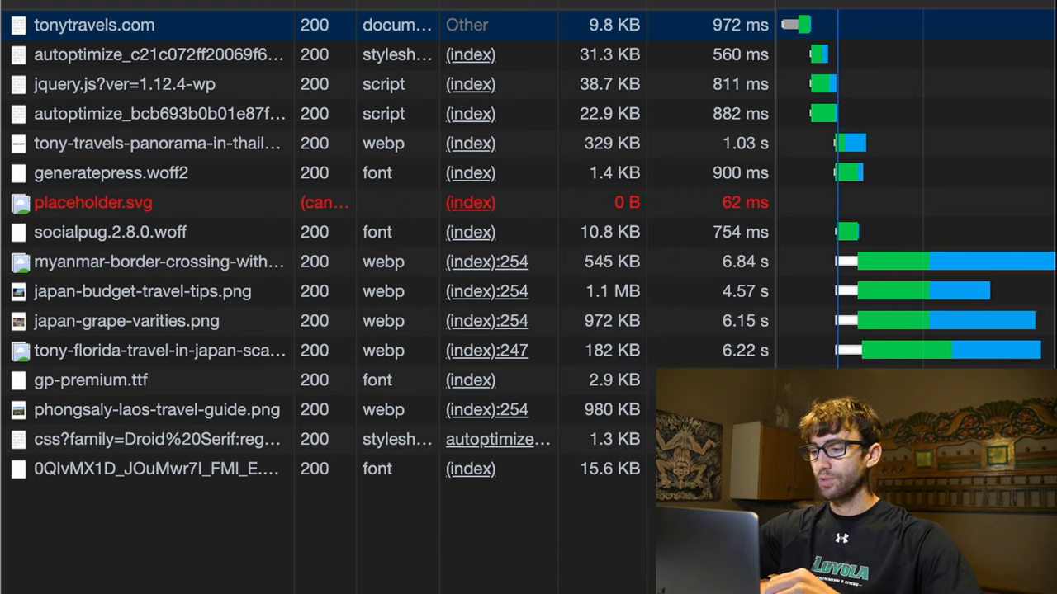
mouse_move(136, 92)
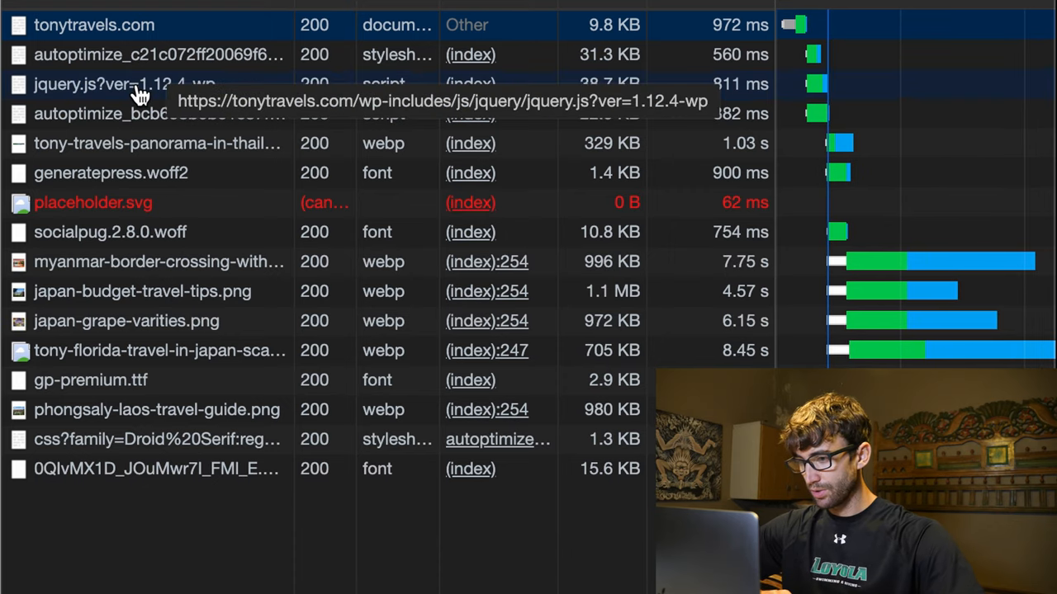
left_click(124, 84)
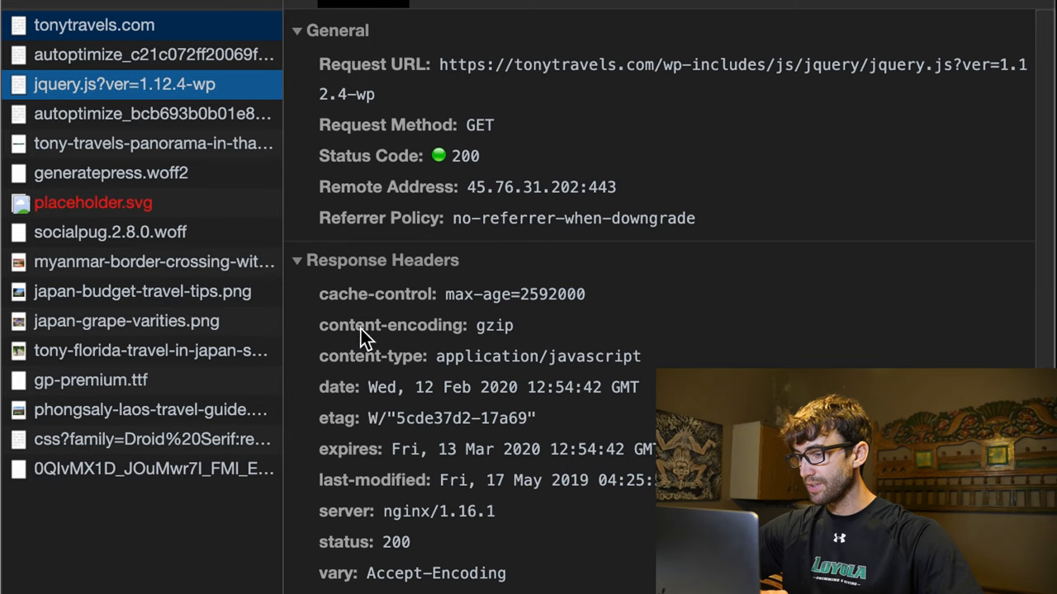
mouse_move(520, 340)
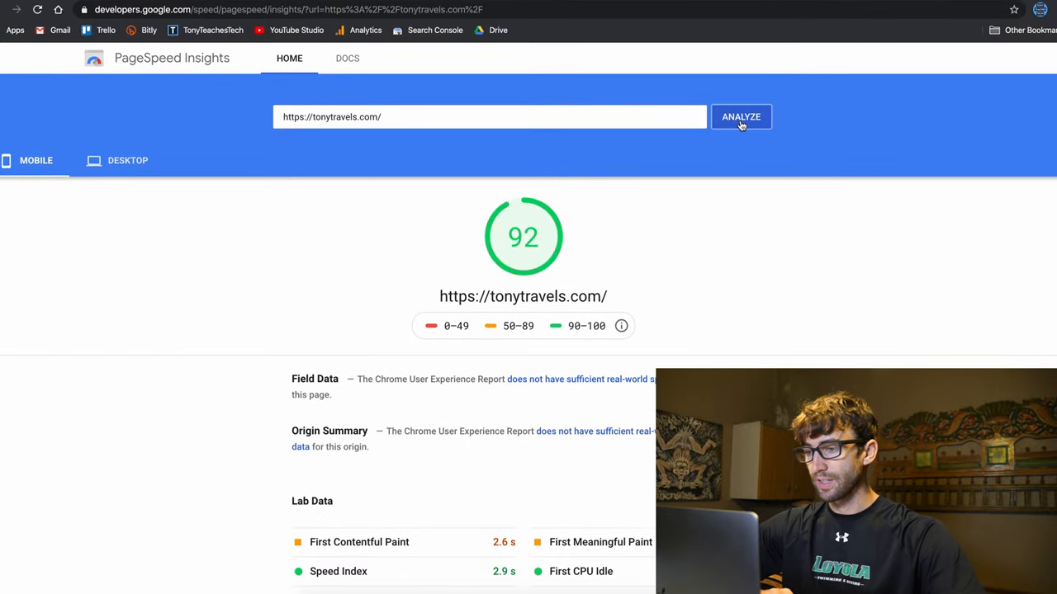
Re-analyse tonytravels.com, now scoring 98, and expand the Enable text compression suggestion.
left_click(739, 116)
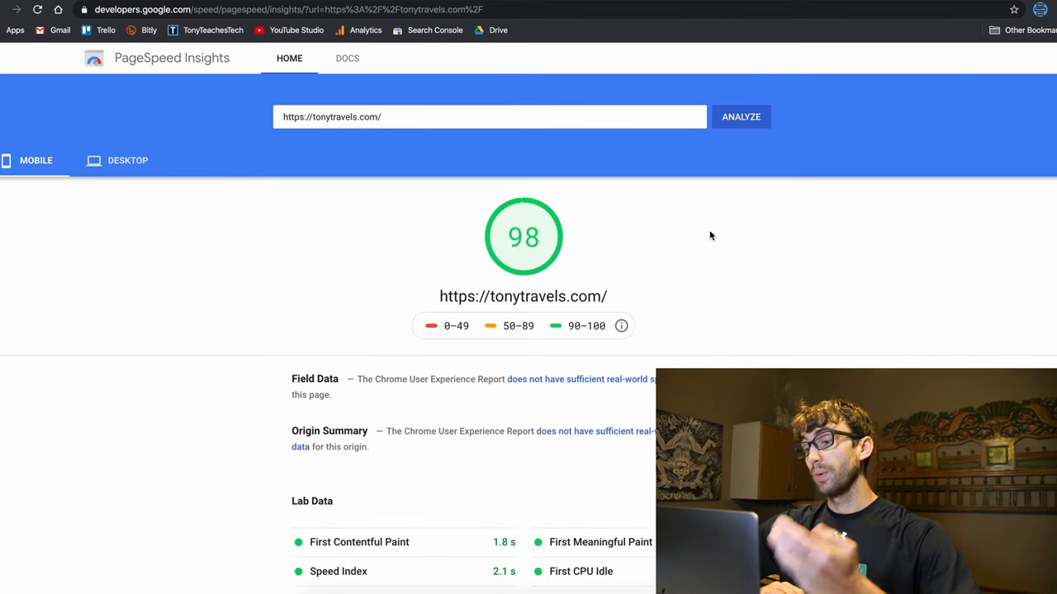
scroll("down", 3)
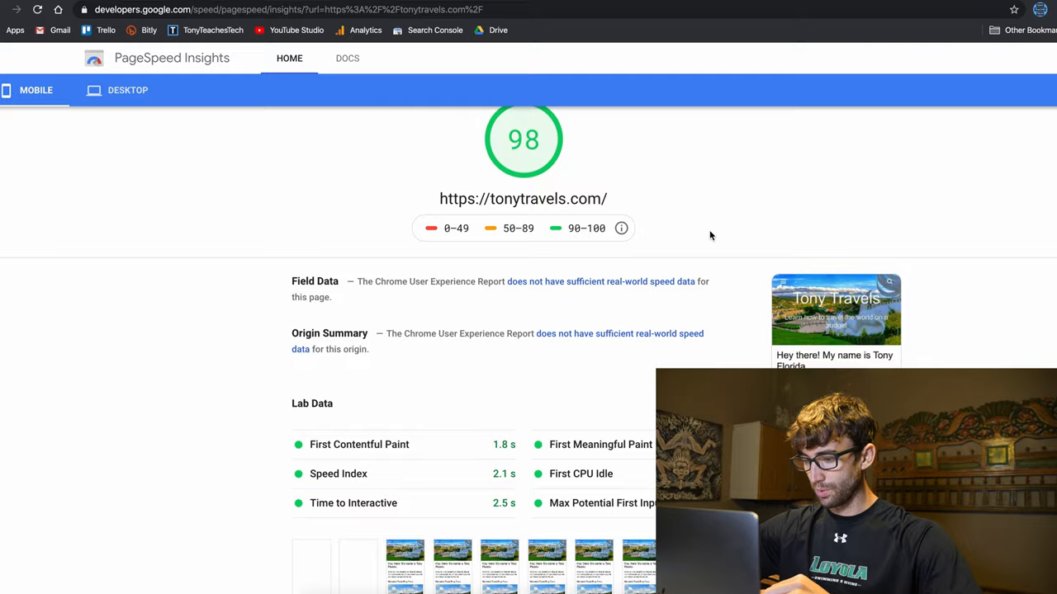
scroll("down", 3)
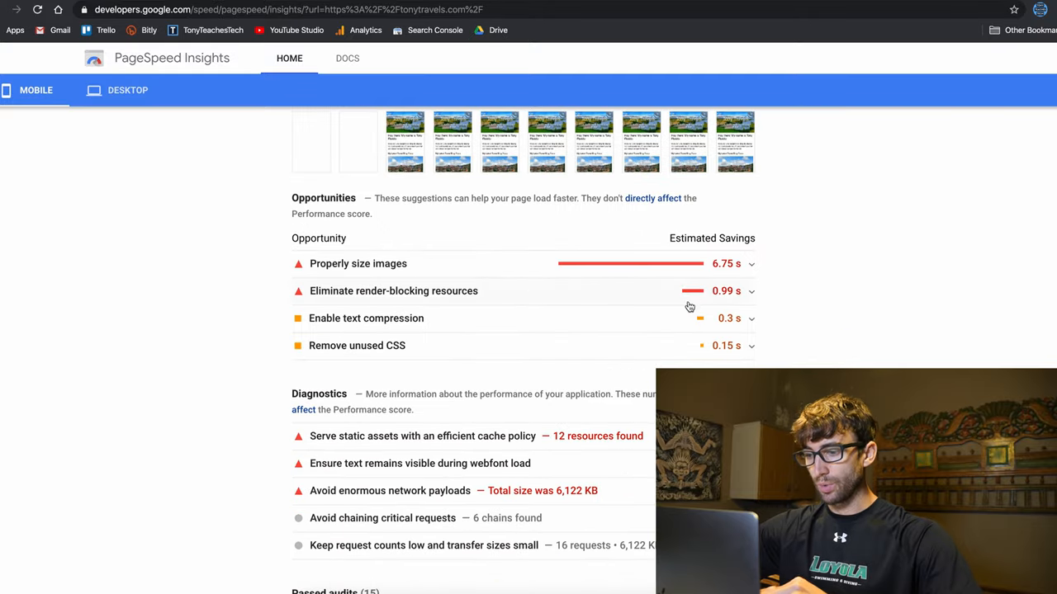
left_click(366, 317)
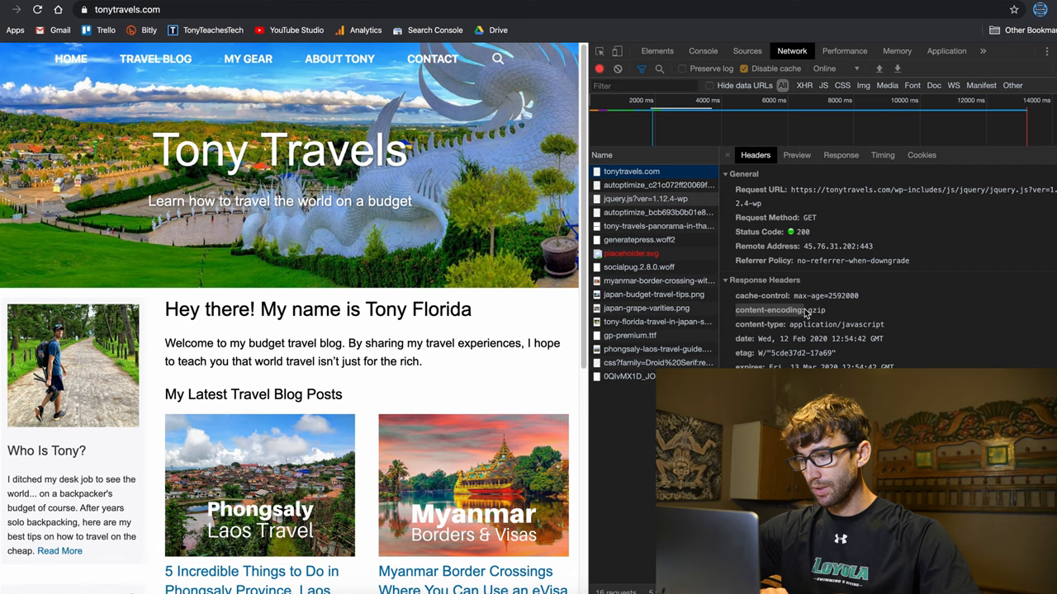
Check the autoptimize script, panorama image and autoptimize stylesheet responses for gzip encoding.
left_click(660, 212)
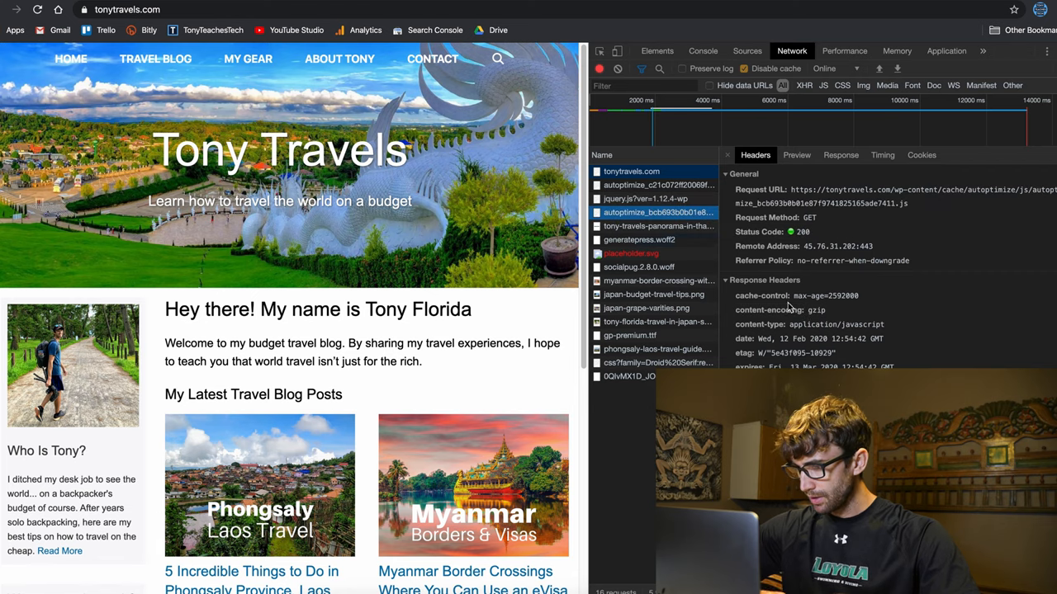
left_click(655, 225)
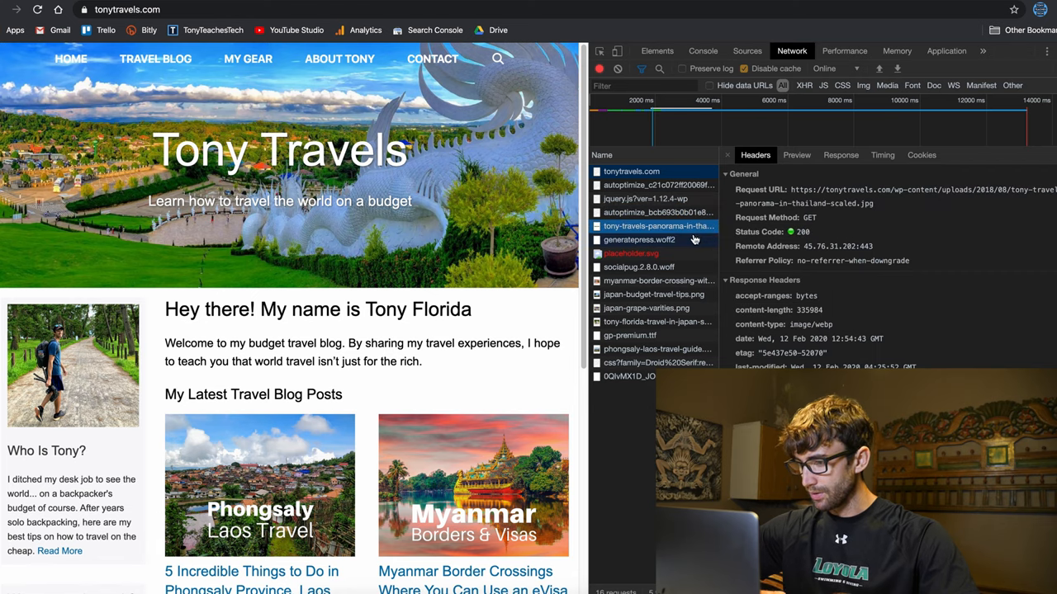
left_click(654, 185)
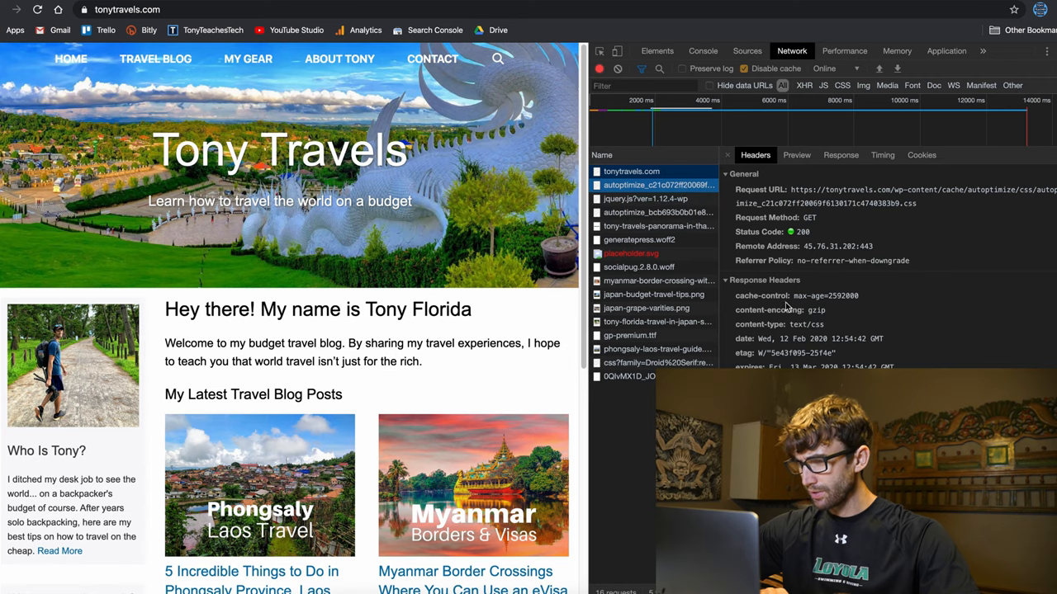
left_click(652, 198)
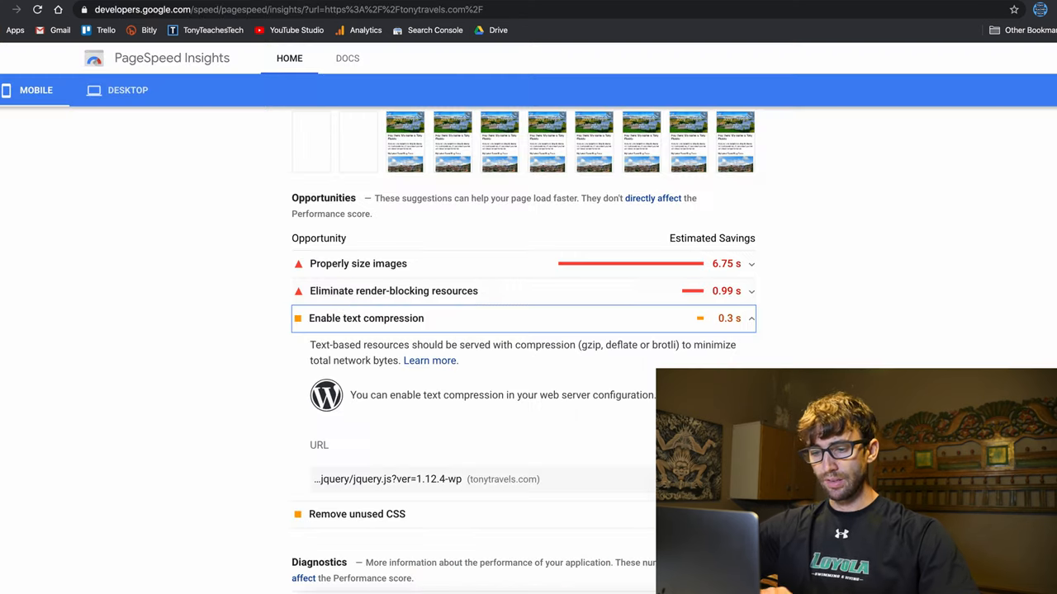
mouse_move(390, 319)
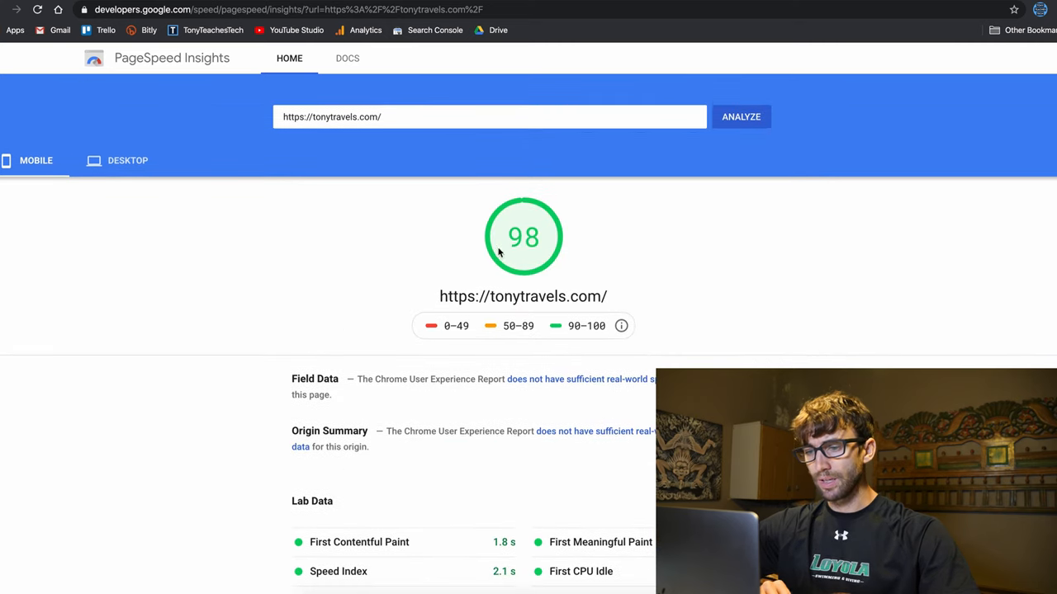
scroll("down", 3)
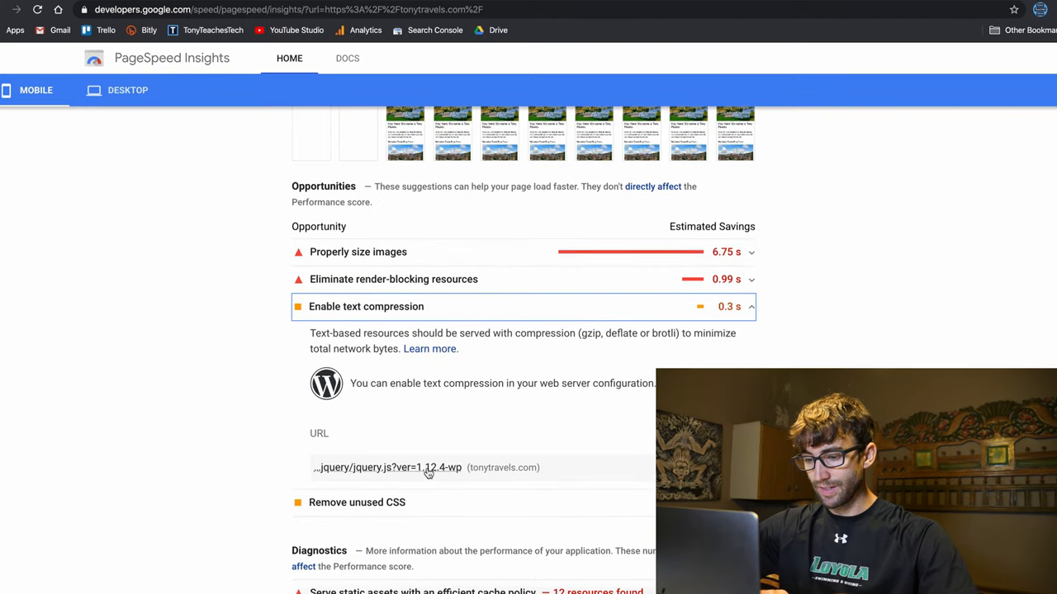
mouse_move(352, 182)
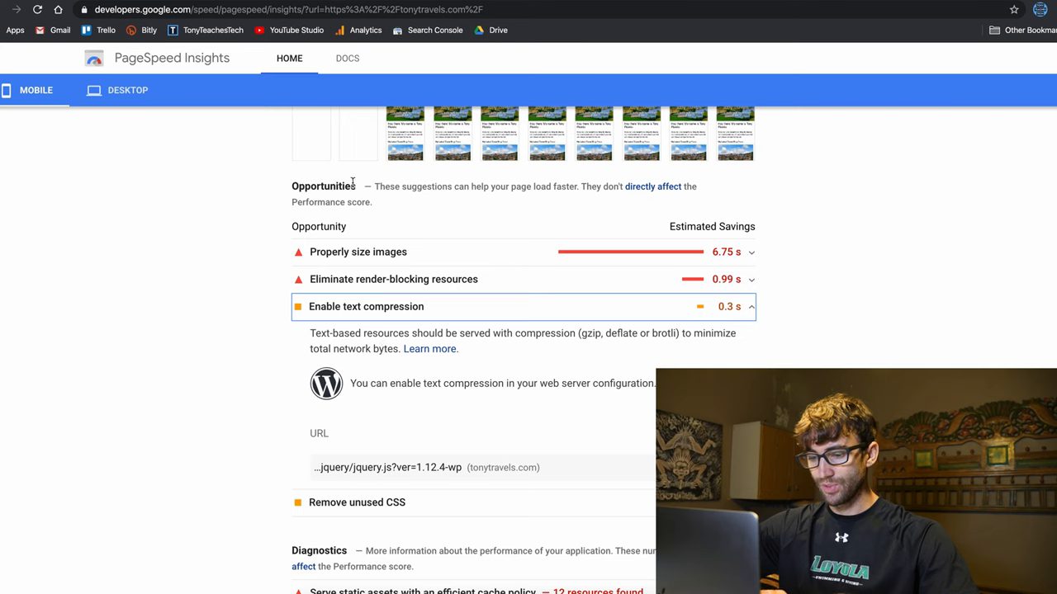